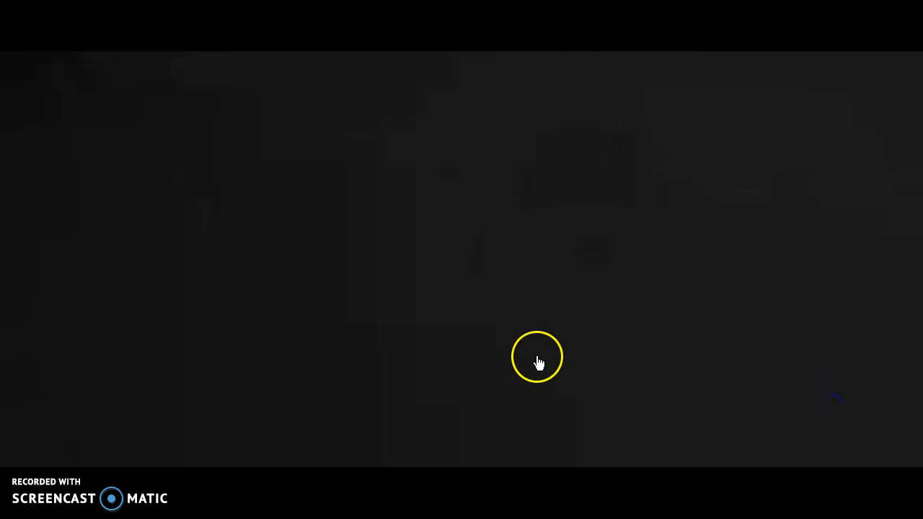
mouse_move(507, 326)
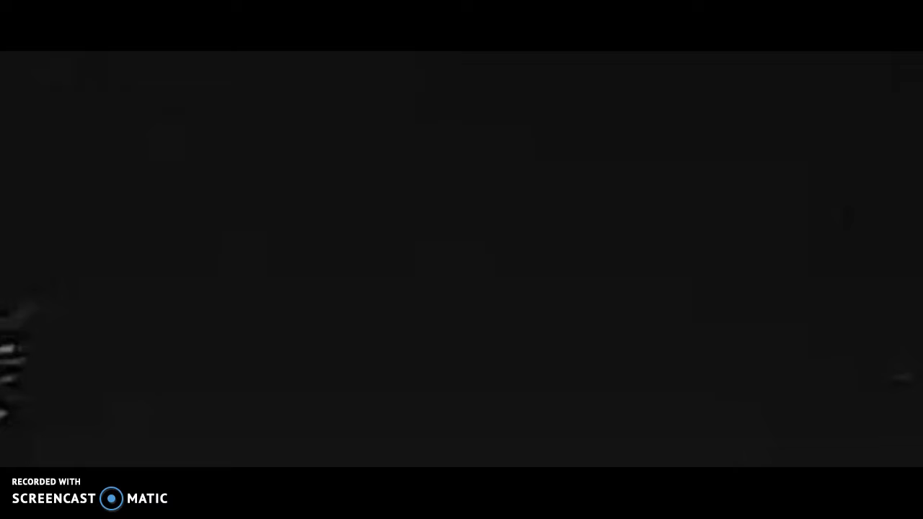
Step: Zoom the live feed out to frame the full Manhattan night skyline across the river
left_click(216, 289)
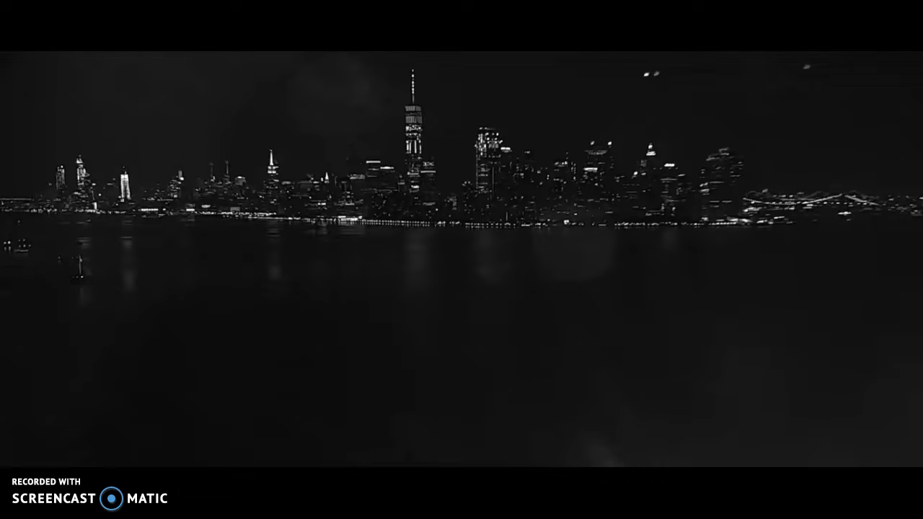
left_click(644, 134)
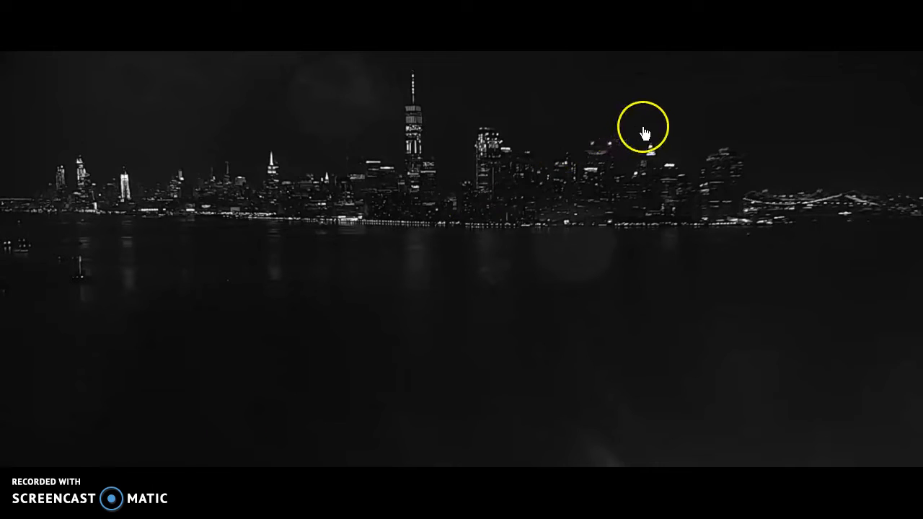
mouse_move(443, 462)
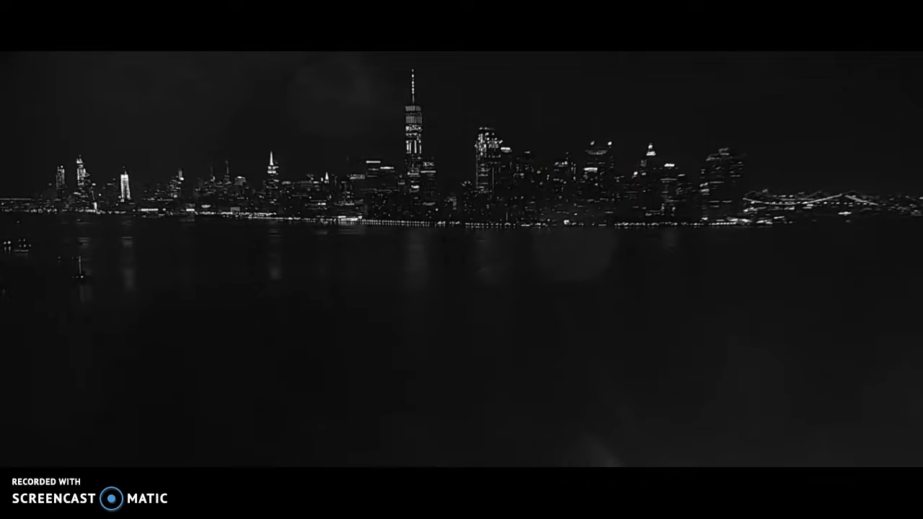
mouse_move(413, 452)
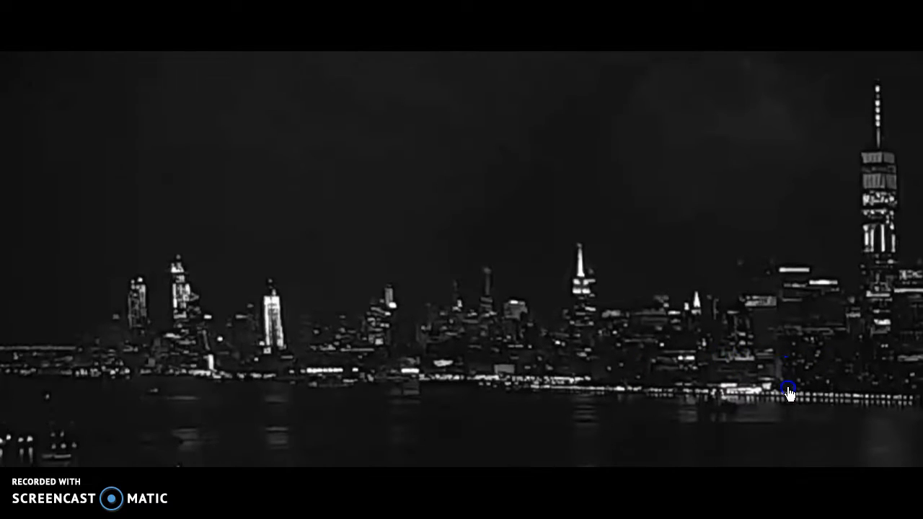
Step: Zoom into the dark sky to follow the single bright moving light near the top
left_click(775, 282)
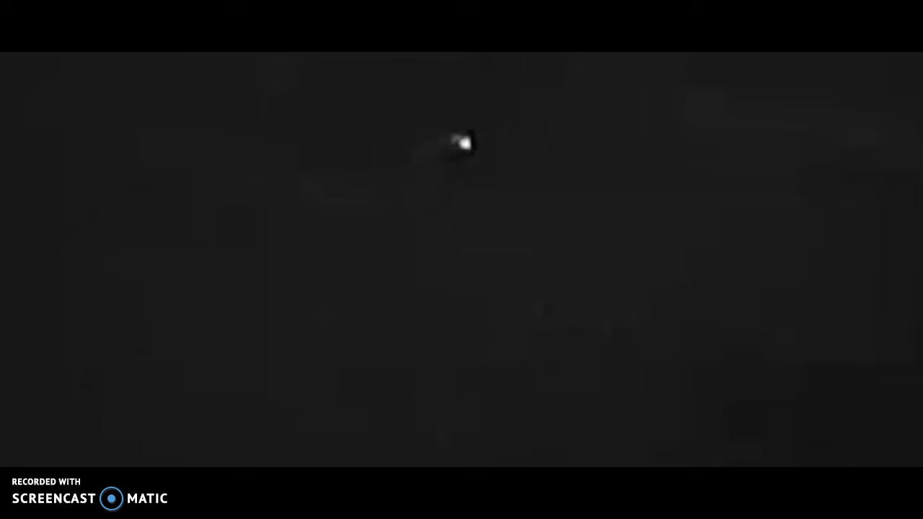
mouse_move(545, 91)
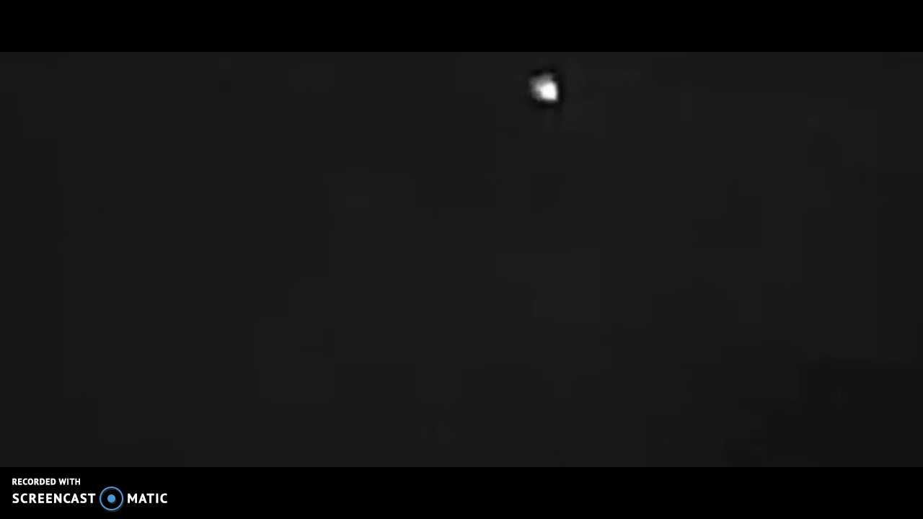